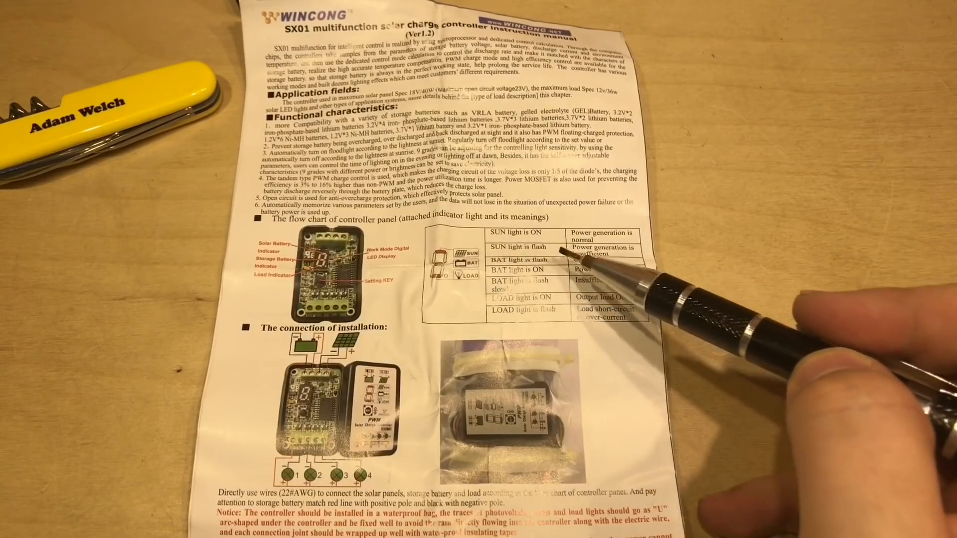
pyautogui.moveTo(549, 287)
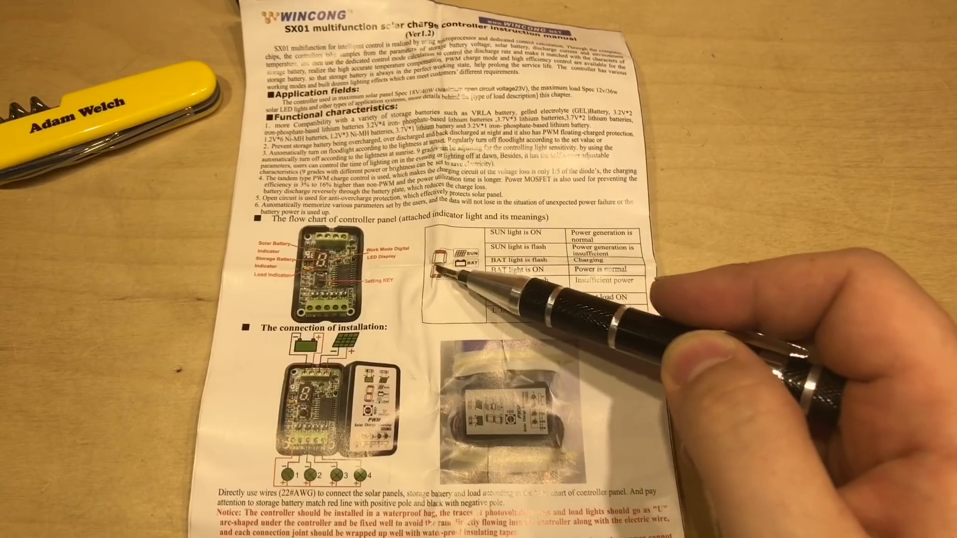